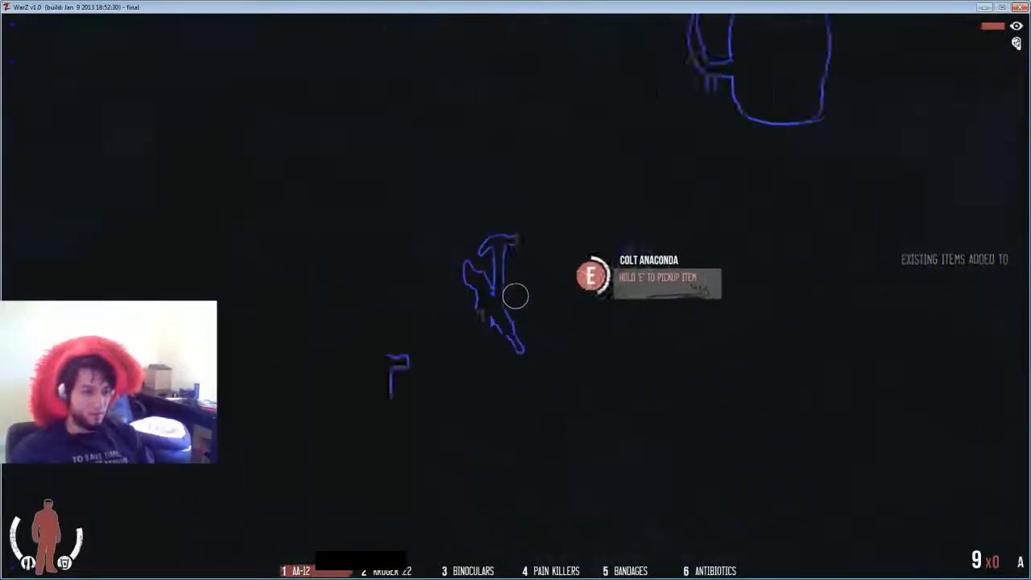
# Step: Pick up the Colt Anaconda lying nearby and bring up the backpack inventory
pyautogui.press('e')
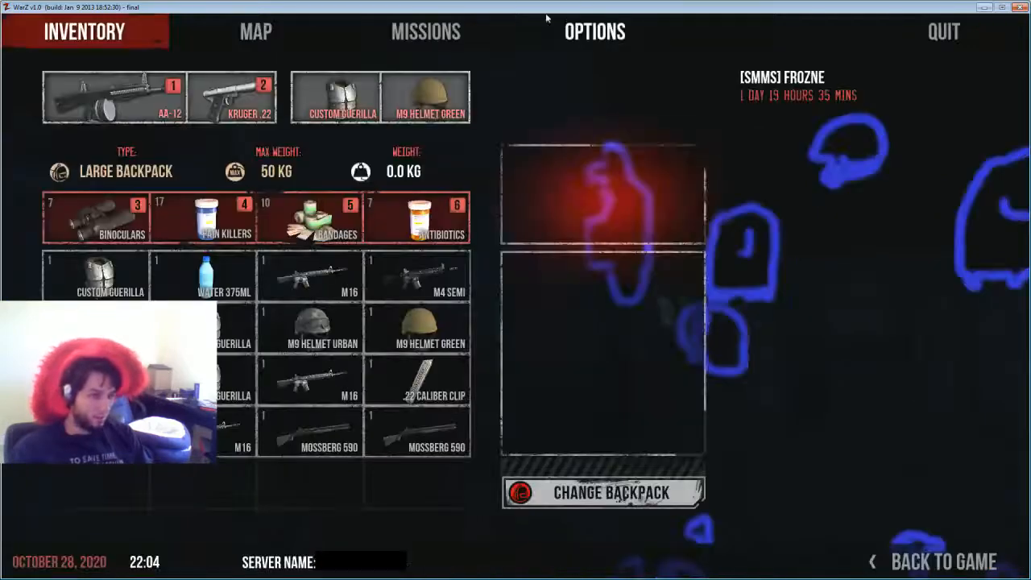
# Step: Show the Mossberg 590 shotgun's details with its 12 gauge slug count
pyautogui.click(309, 448)
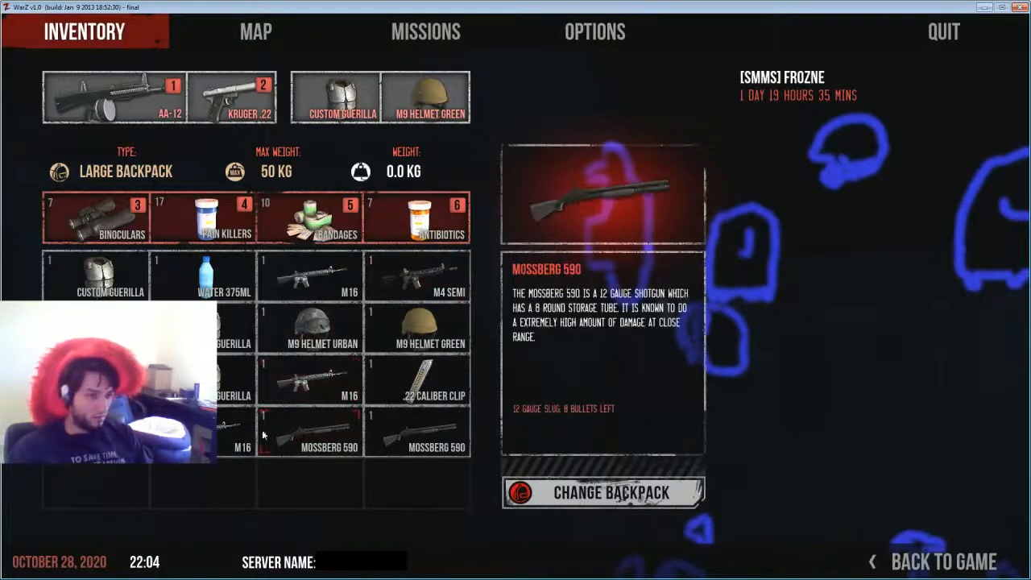
pyautogui.click(944, 561)
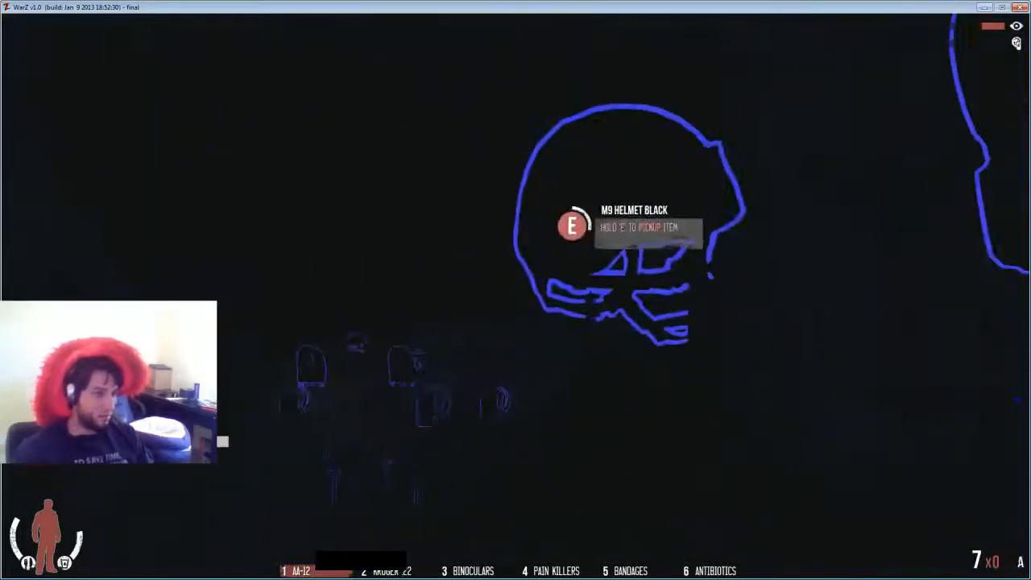
# Step: Pick up the M9 Helmet Black from the ground into the backpack
pyautogui.press('e')
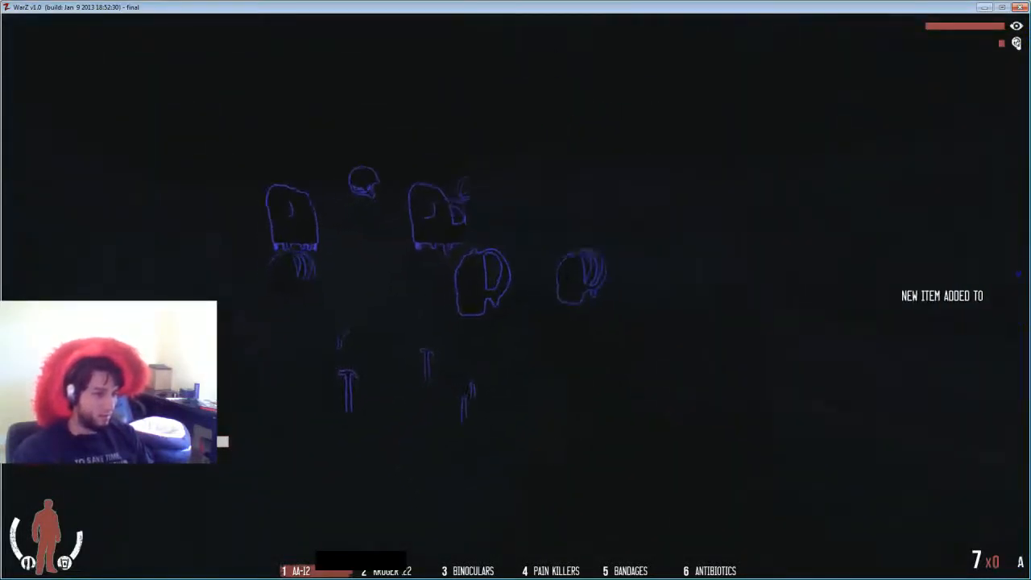